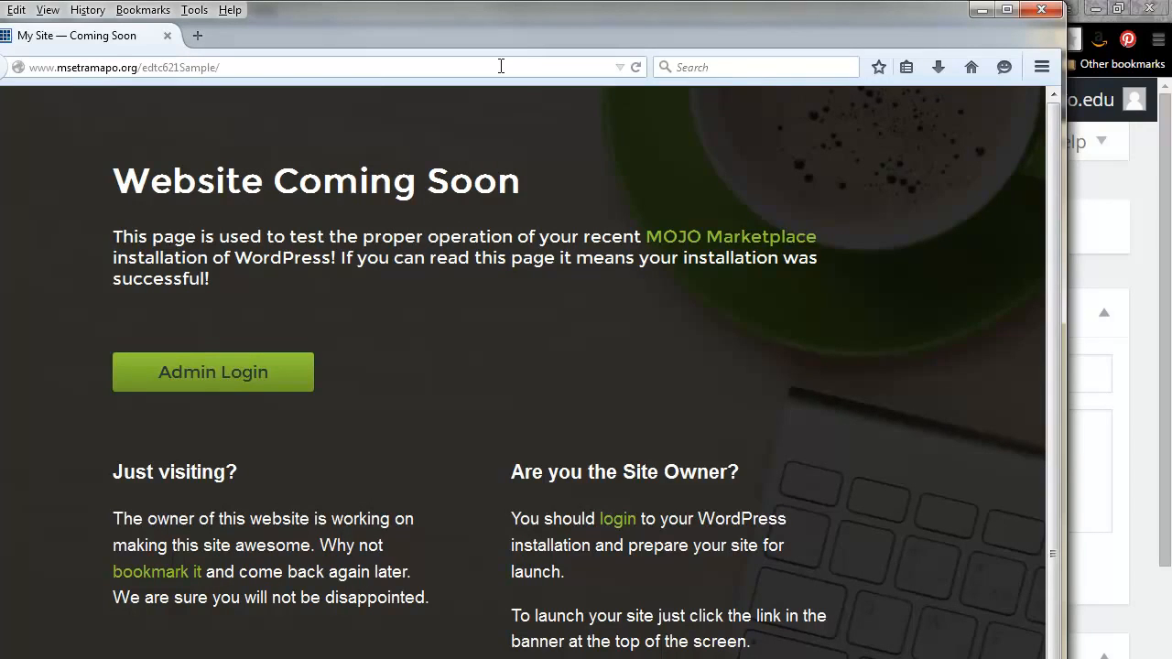
{"action": "mouse_move", "coordinate": [501, 66]}
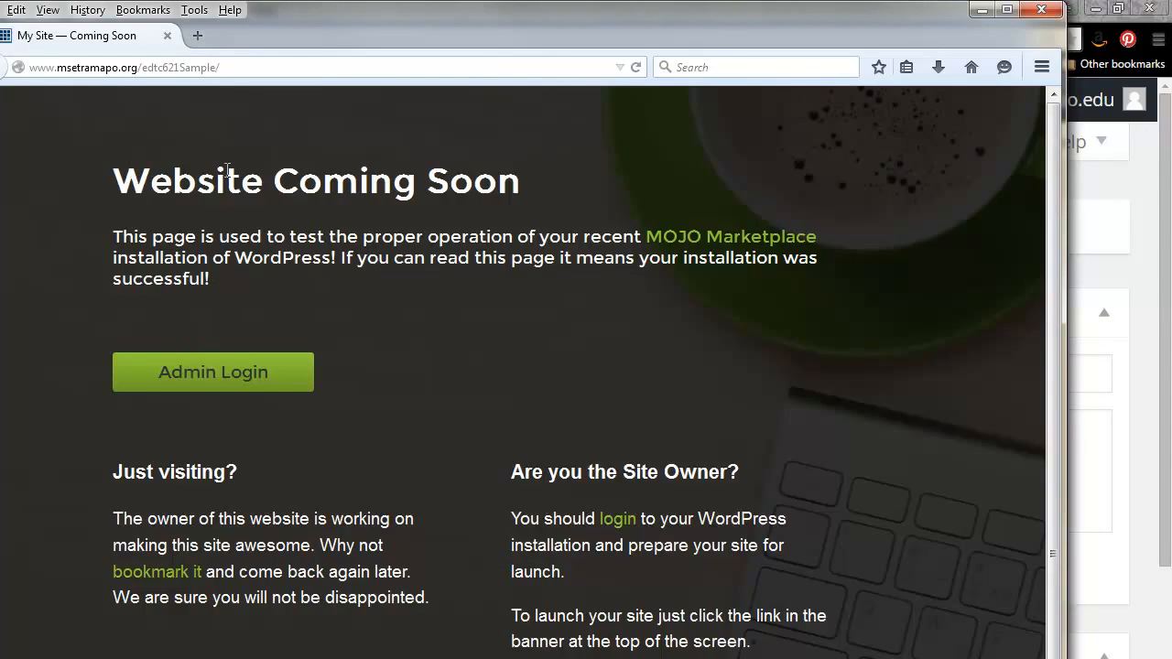
{"action": "mouse_move", "coordinate": [312, 119]}
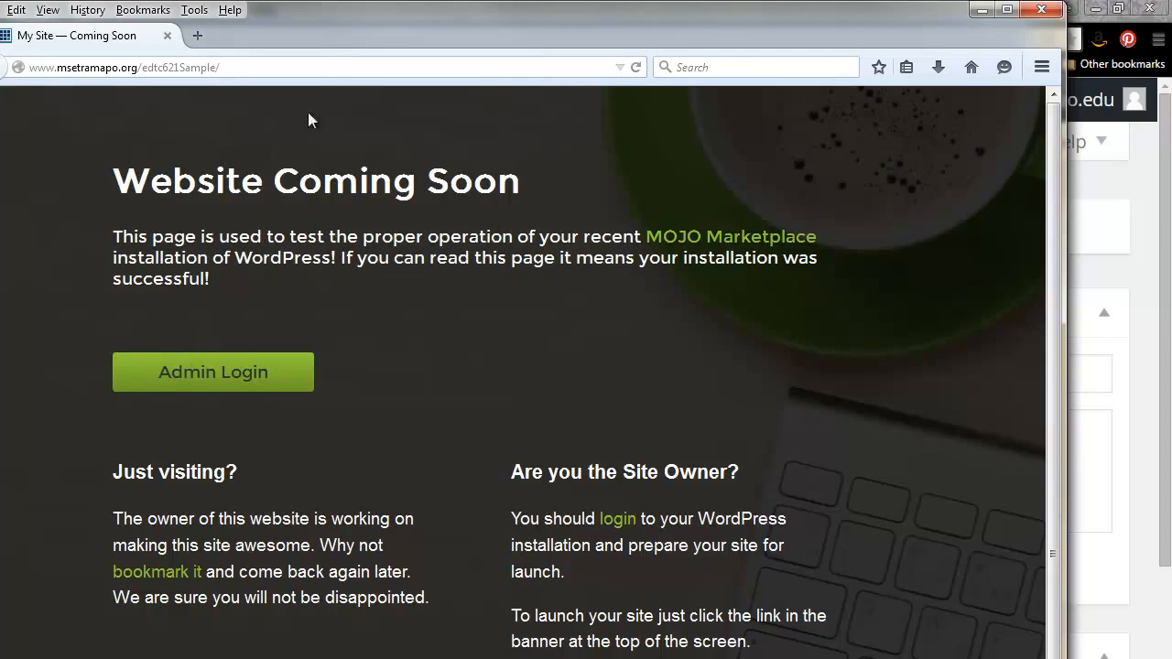
{"action": "mouse_move", "coordinate": [331, 45]}
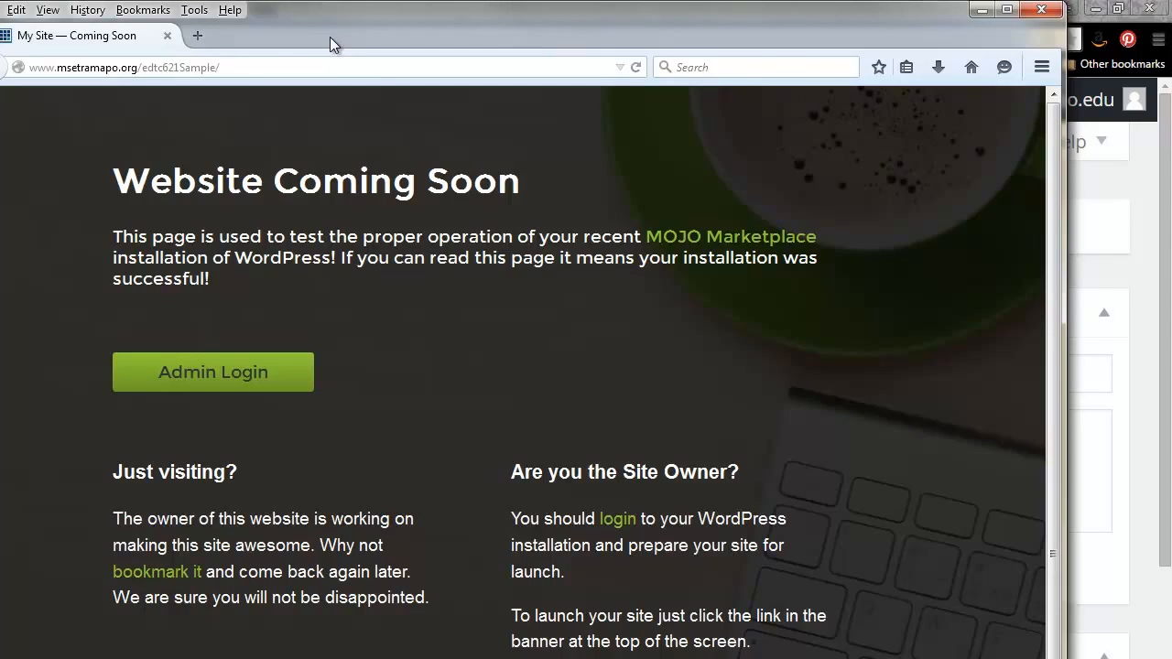
- Return to the dashboard, then visit the site's front page showing the Hello world! post
{"action": "left_click", "coordinate": [212, 372]}
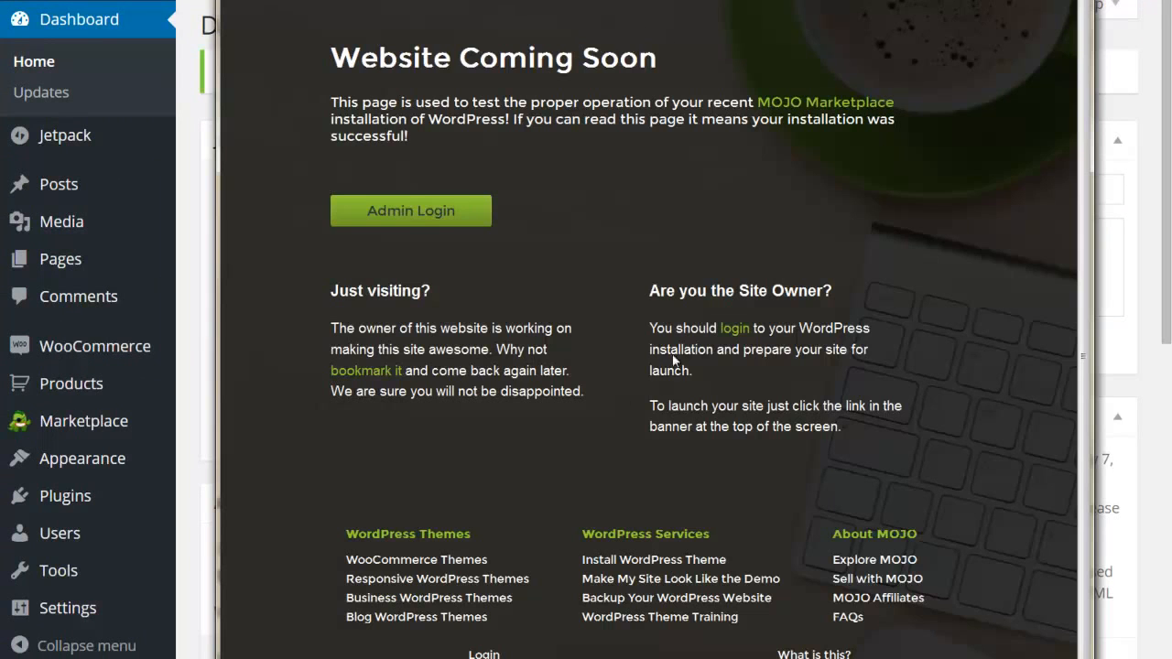
{"action": "mouse_move", "coordinate": [563, 203]}
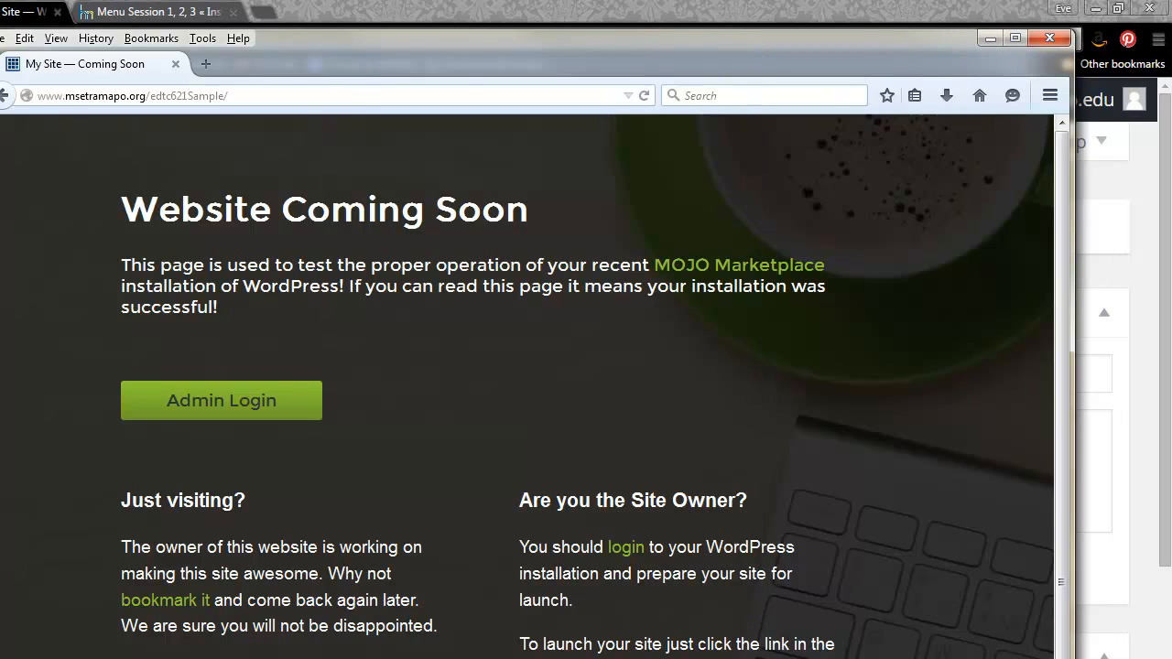
{"action": "left_click", "coordinate": [221, 400]}
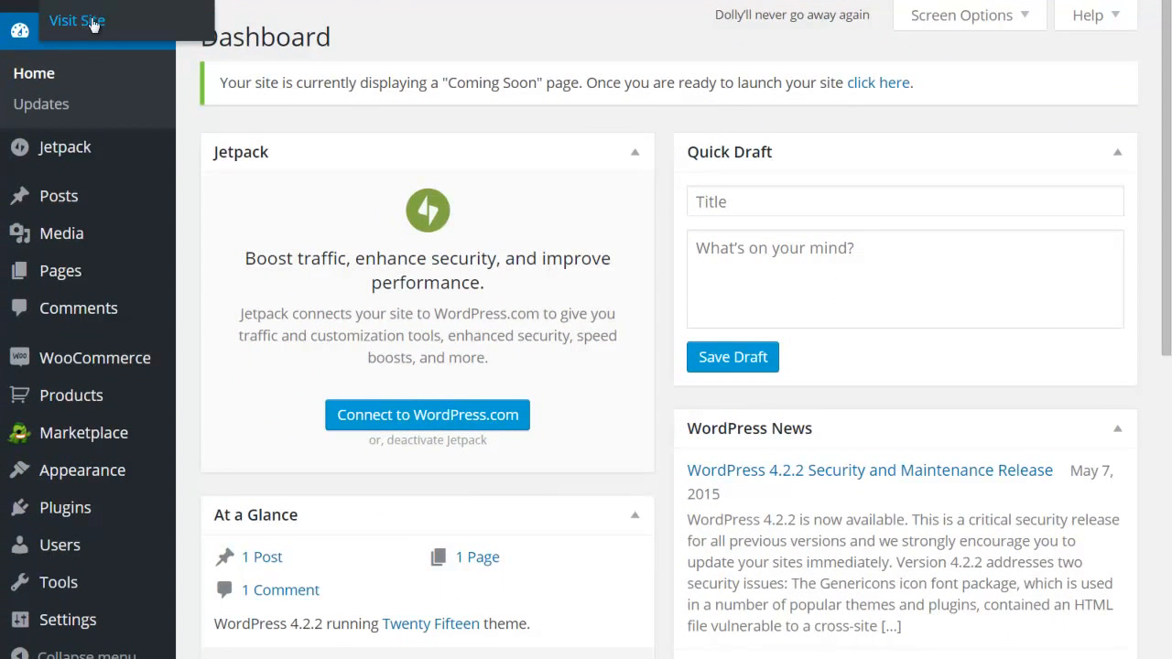
{"action": "left_click", "coordinate": [77, 20]}
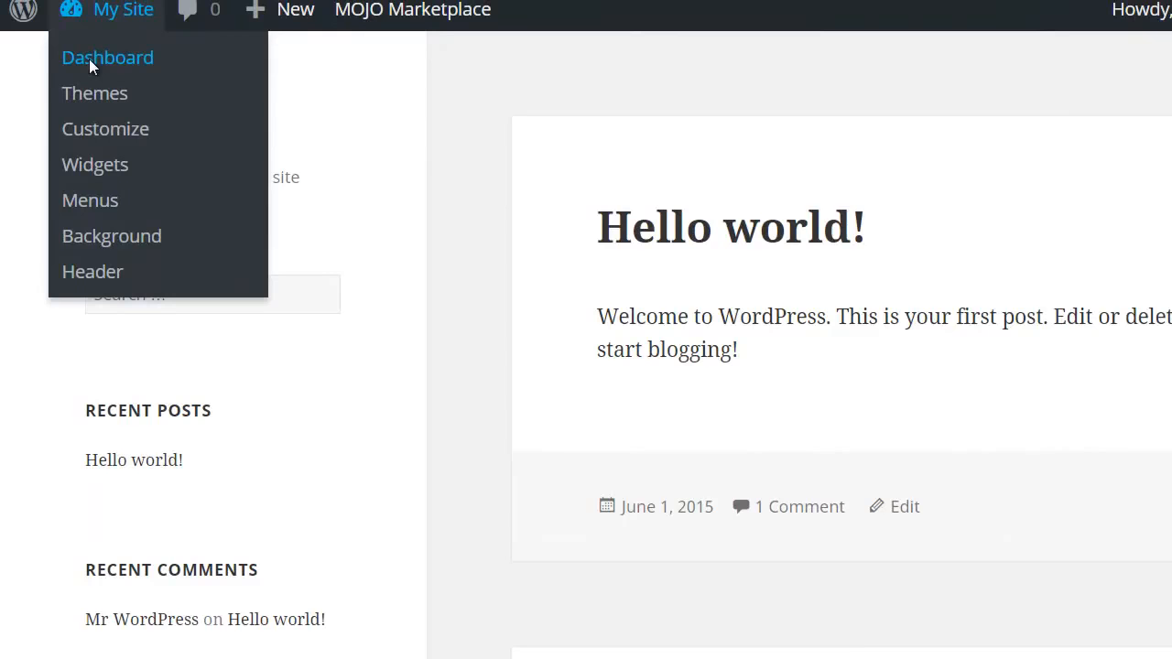
- Go back to the Dashboard and launch the site from the Coming Soon notice
{"action": "left_click", "coordinate": [107, 56]}
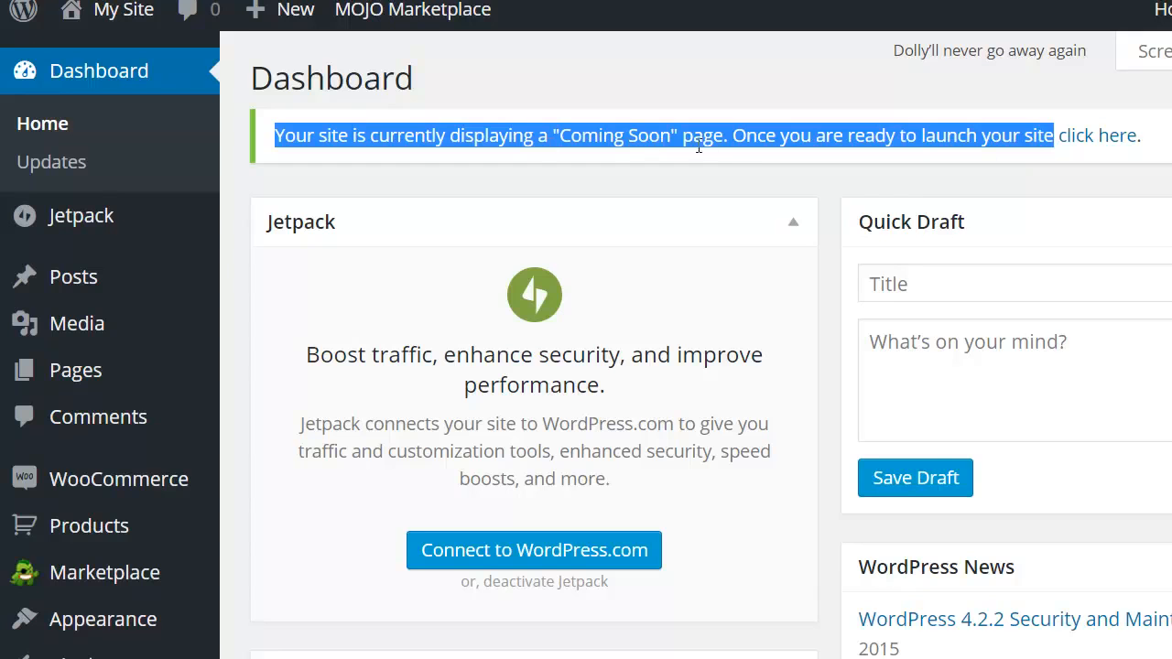
{"action": "mouse_move", "coordinate": [1097, 135]}
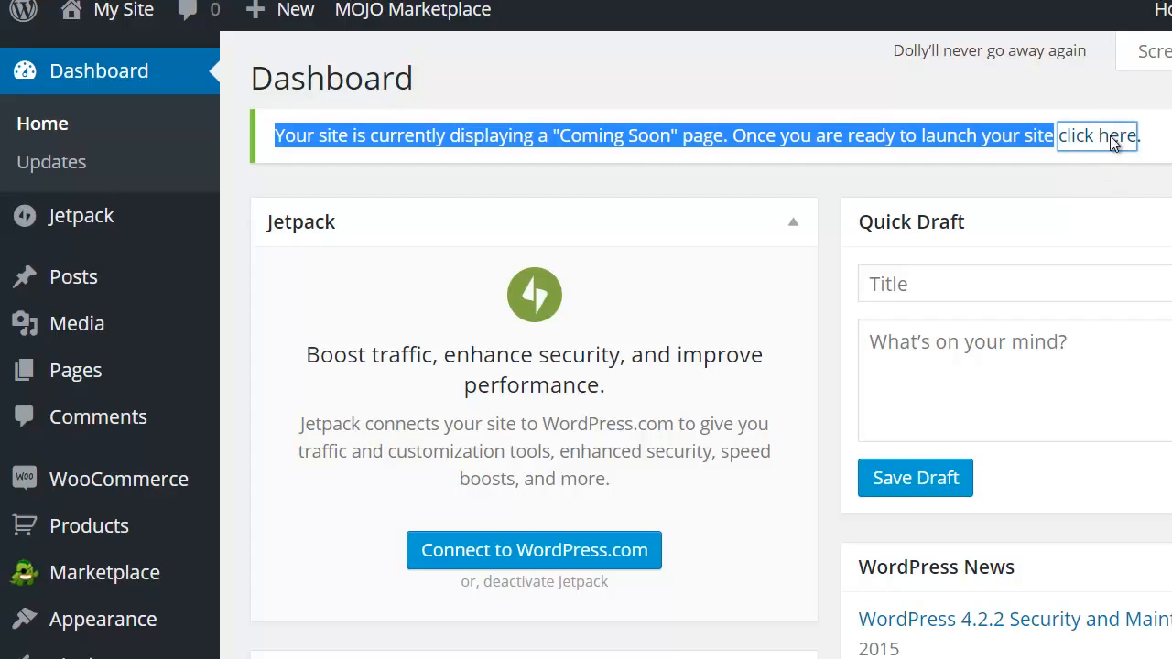
{"action": "left_click", "coordinate": [1097, 135]}
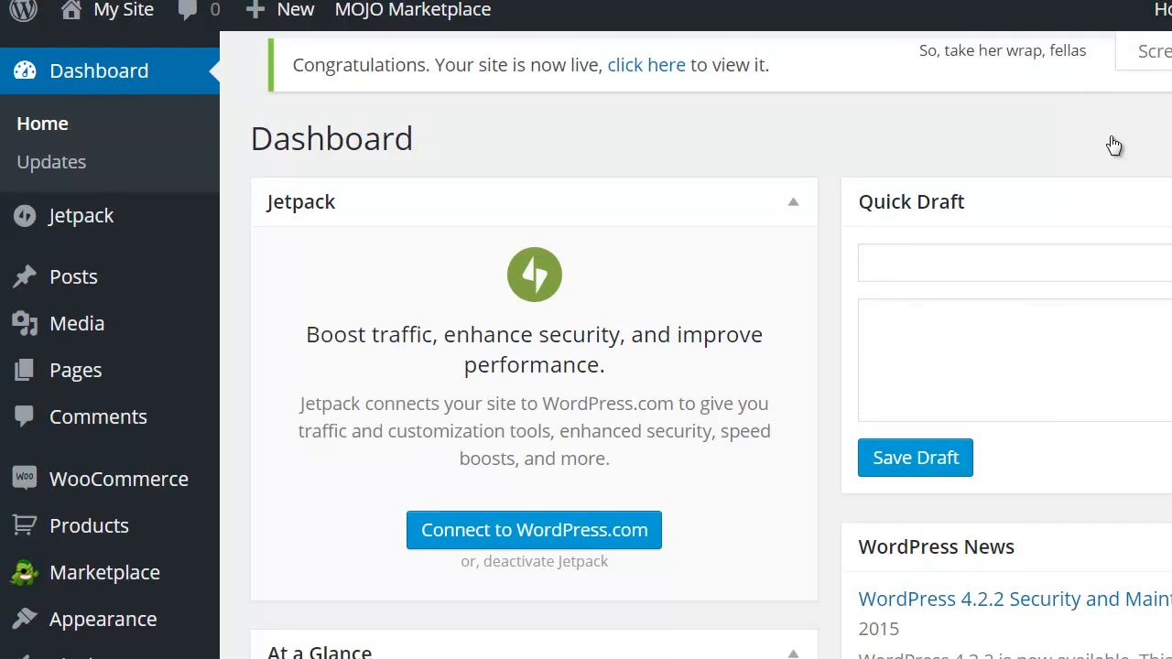